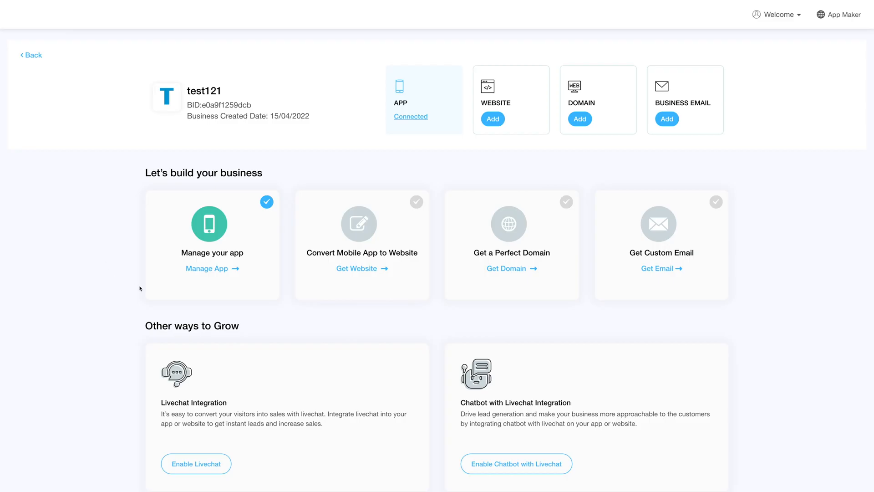
Open test121's management dashboard with Manage App, then launch its editor
click(206, 268)
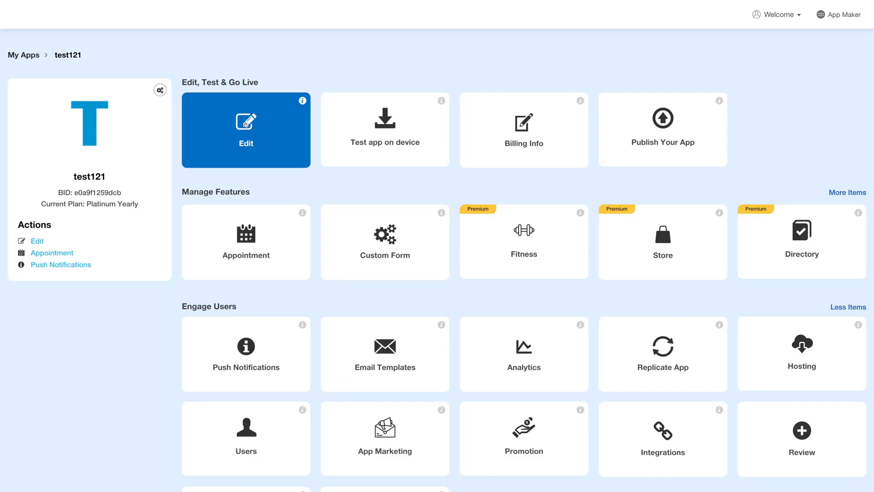
click(245, 130)
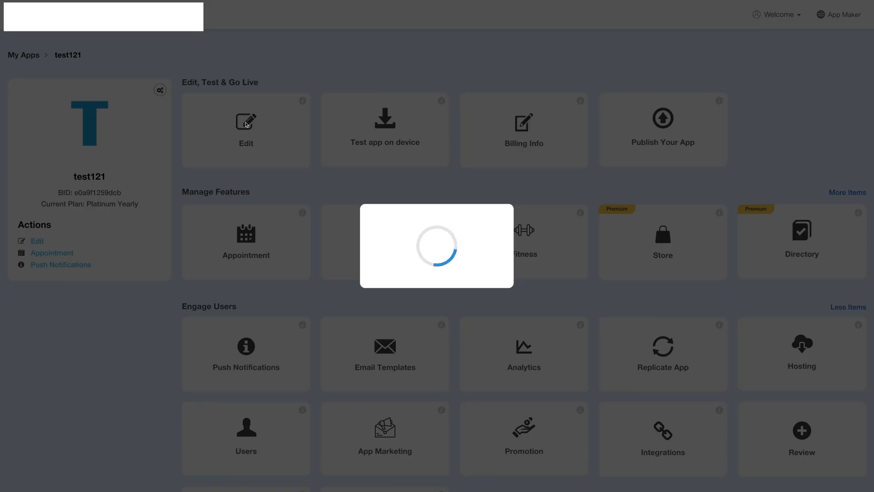
Find Map in the View All feature catalogue and add it to test121
click(245, 121)
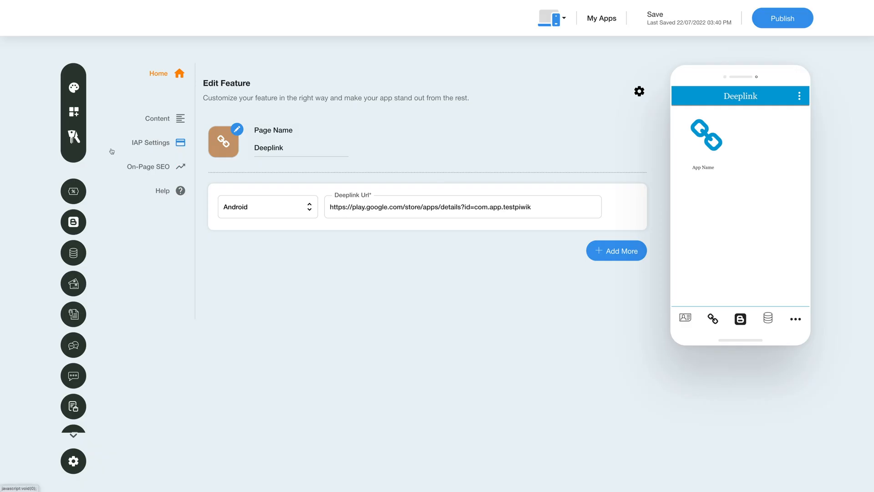
click(73, 111)
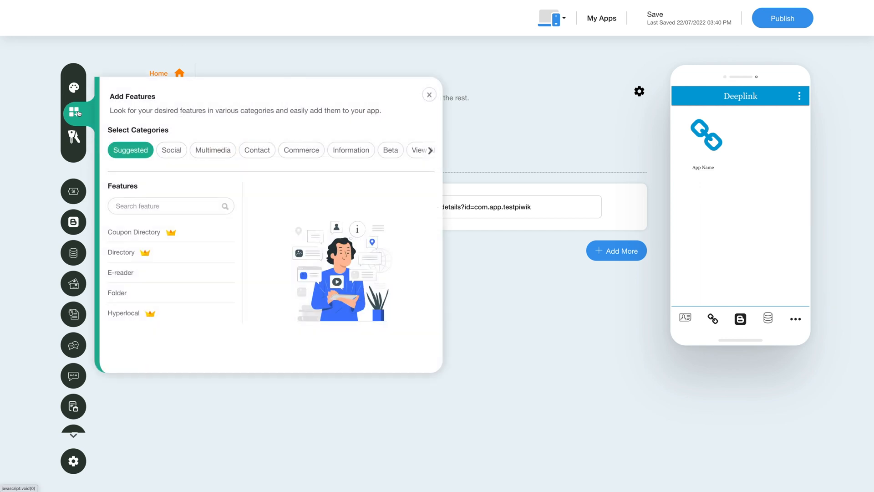
click(429, 150)
text(Map)
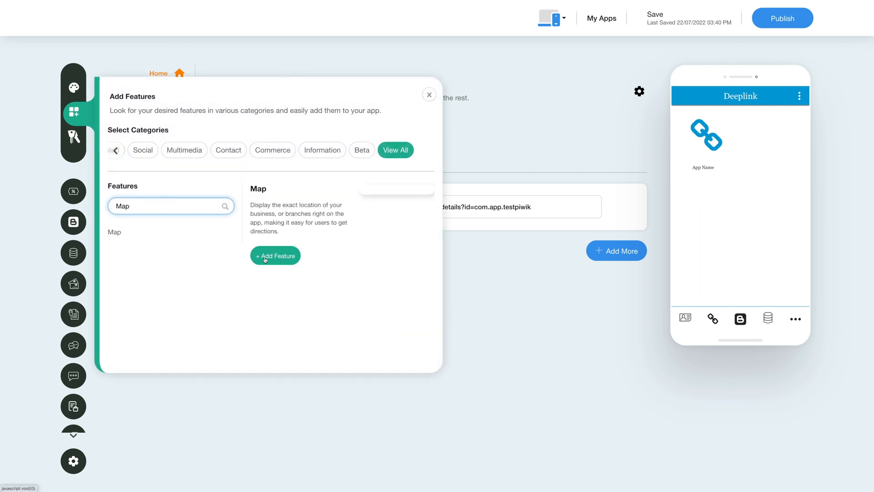
click(275, 255)
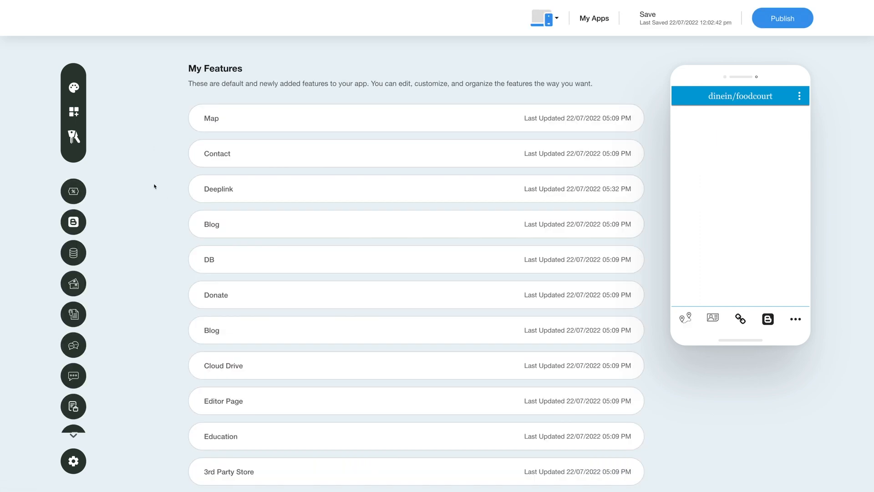
mouse_move(148, 145)
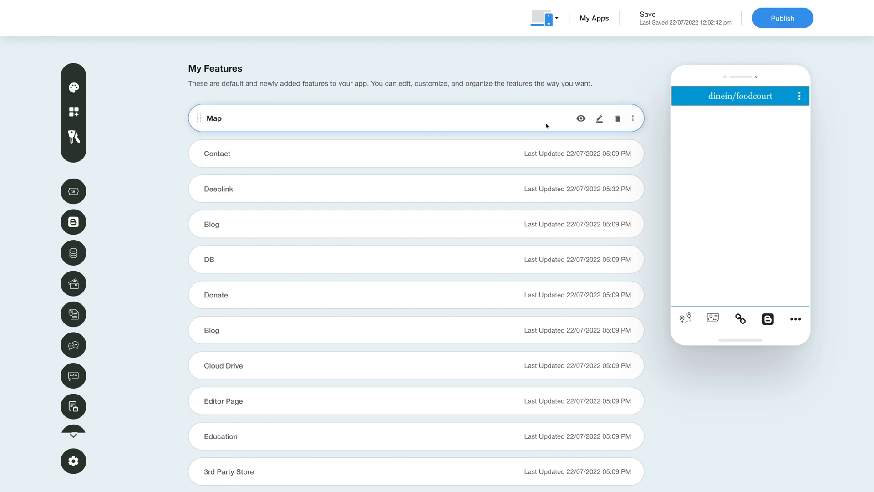
mouse_move(580, 118)
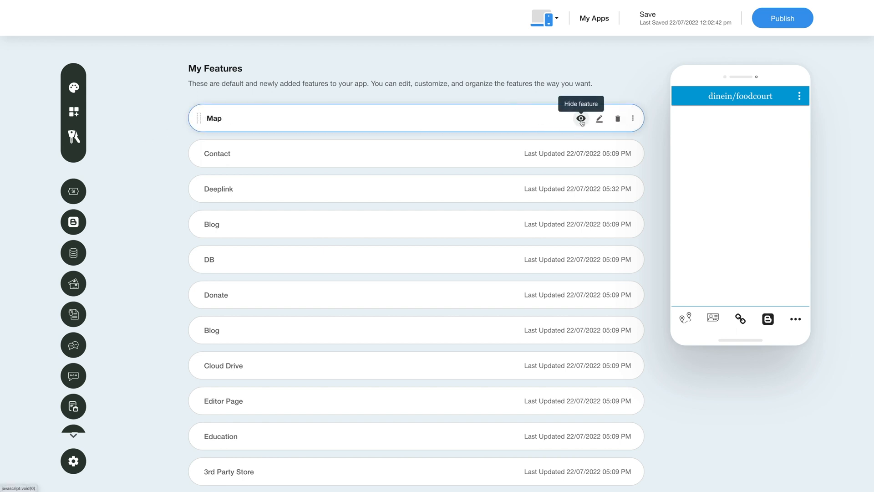
mouse_move(599, 118)
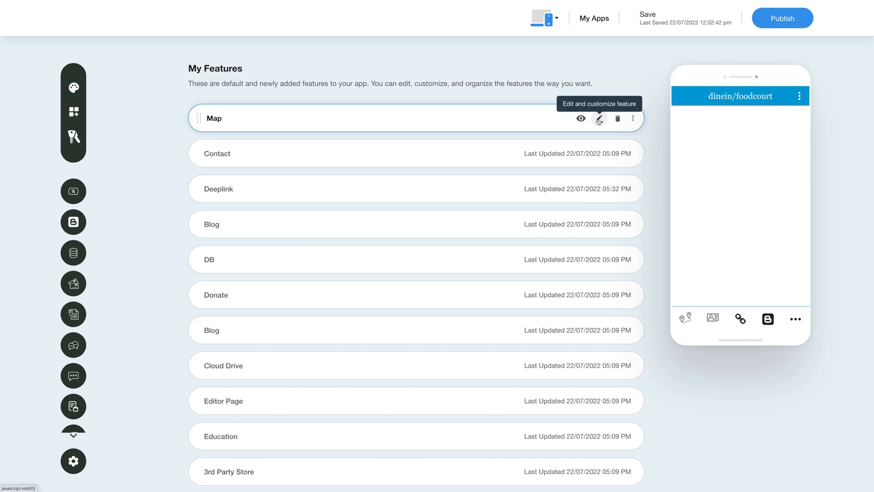
mouse_move(617, 118)
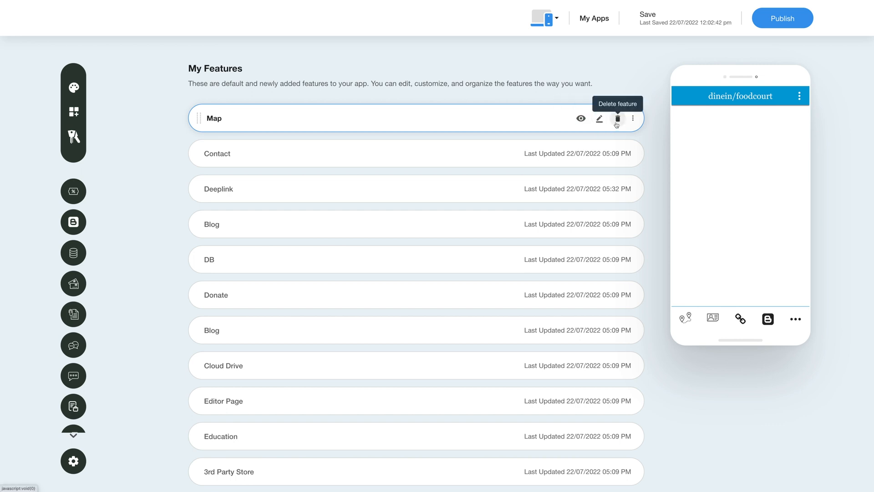
mouse_move(631, 135)
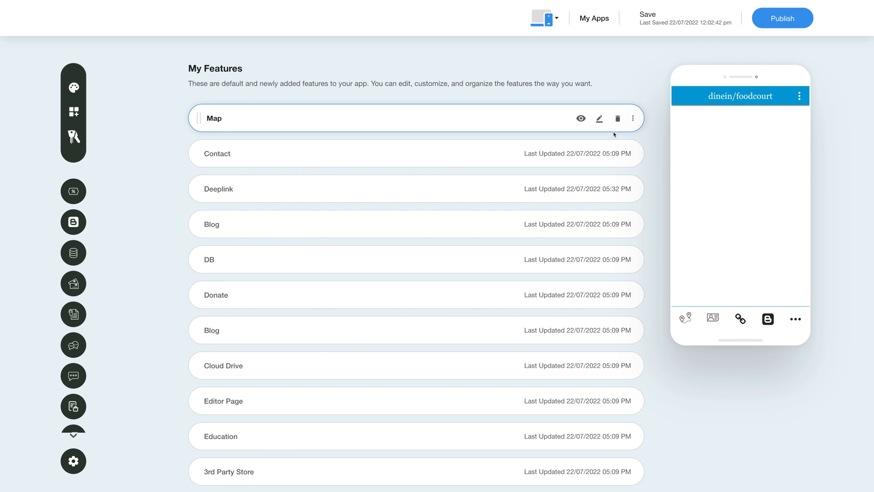
mouse_move(599, 119)
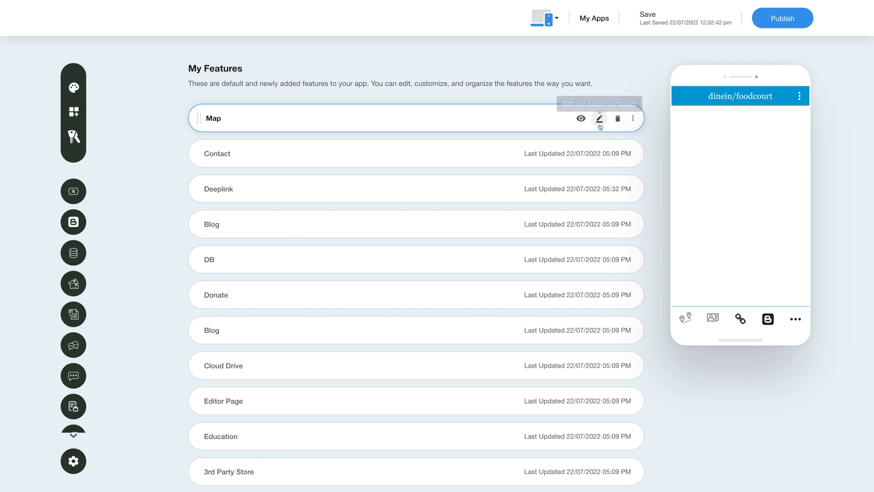
Open the Map row's edit and customize feature action in My Features
click(599, 118)
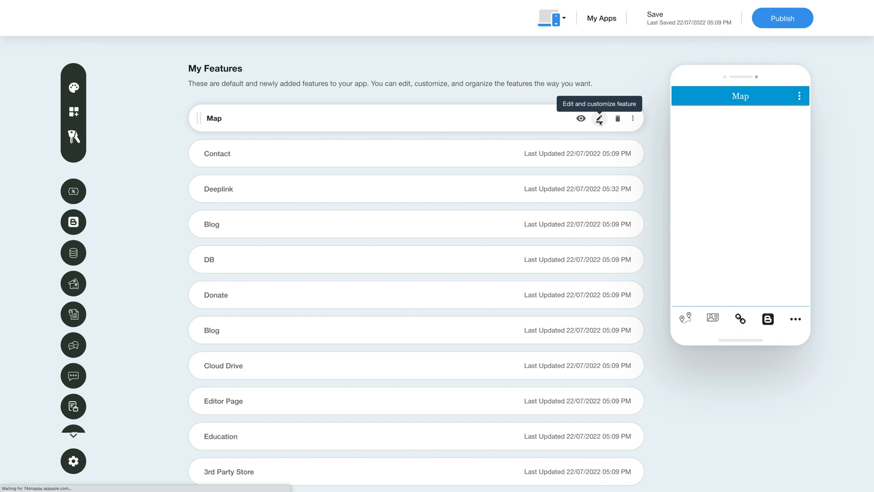
click(598, 118)
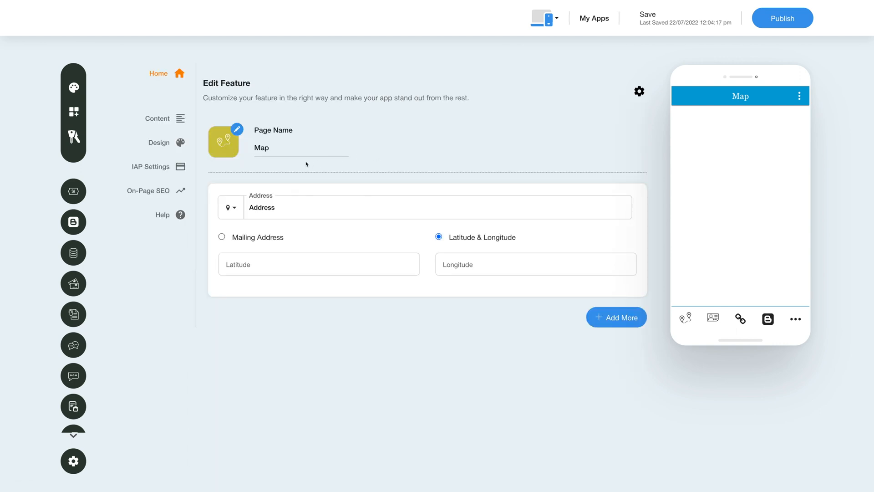
click(301, 147)
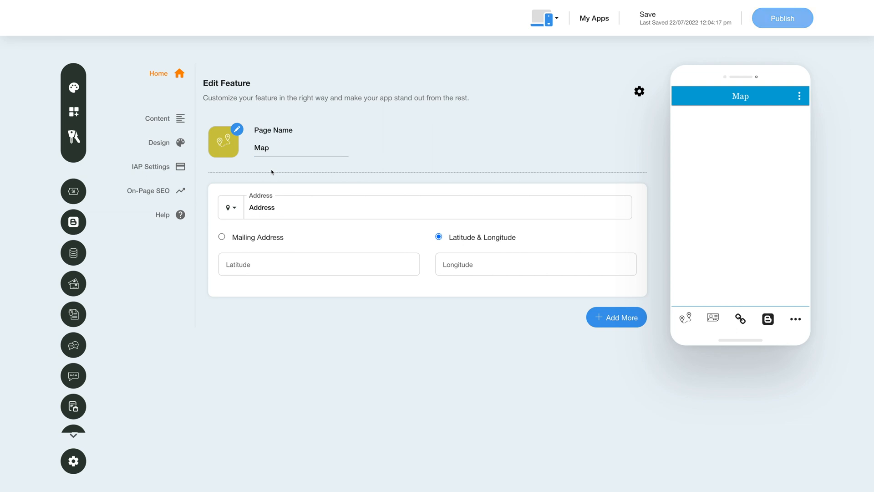
click(237, 129)
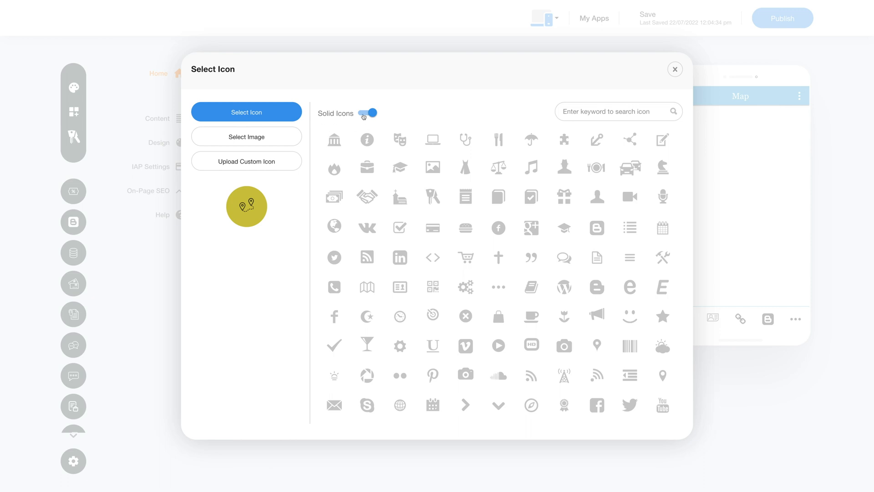
click(246, 136)
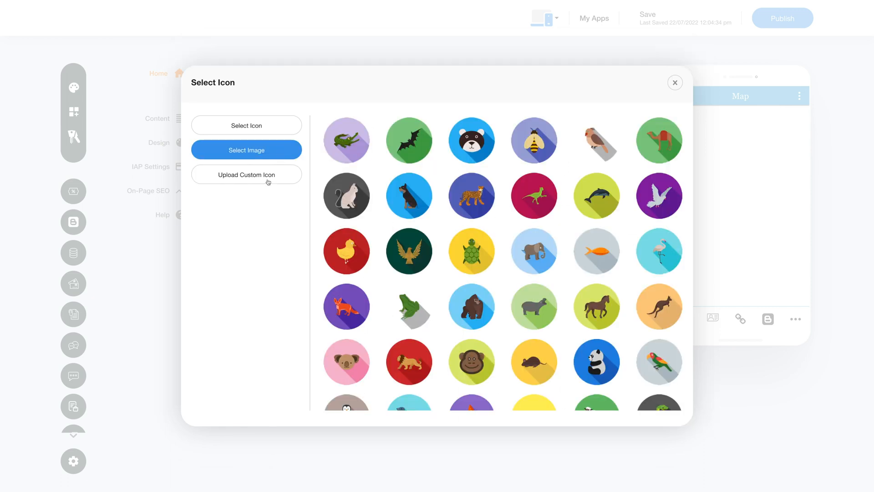
click(246, 174)
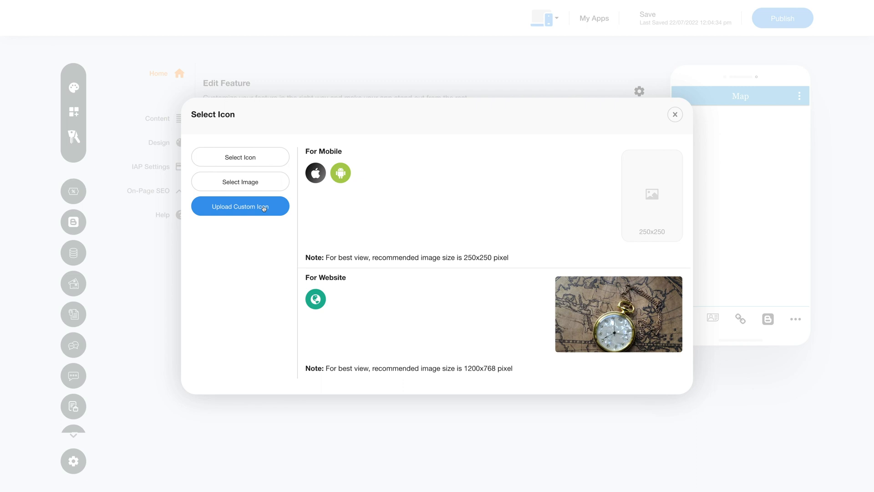
mouse_move(336, 205)
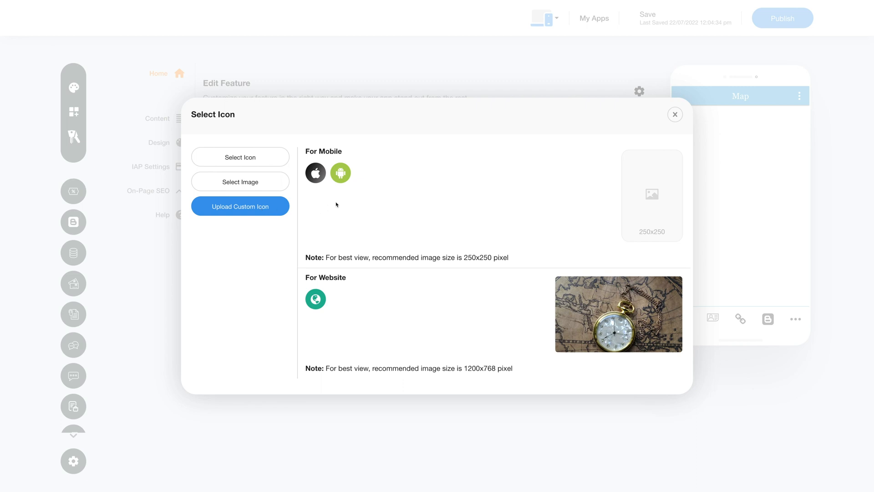
mouse_move(328, 291)
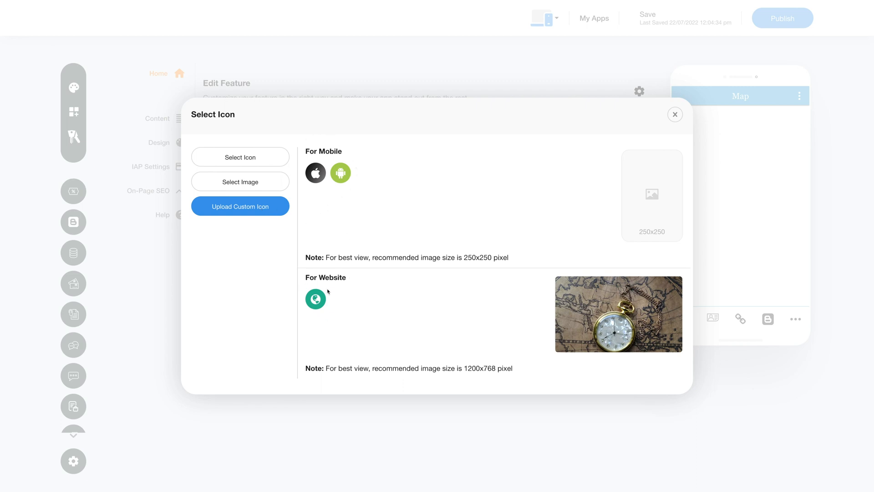
click(675, 115)
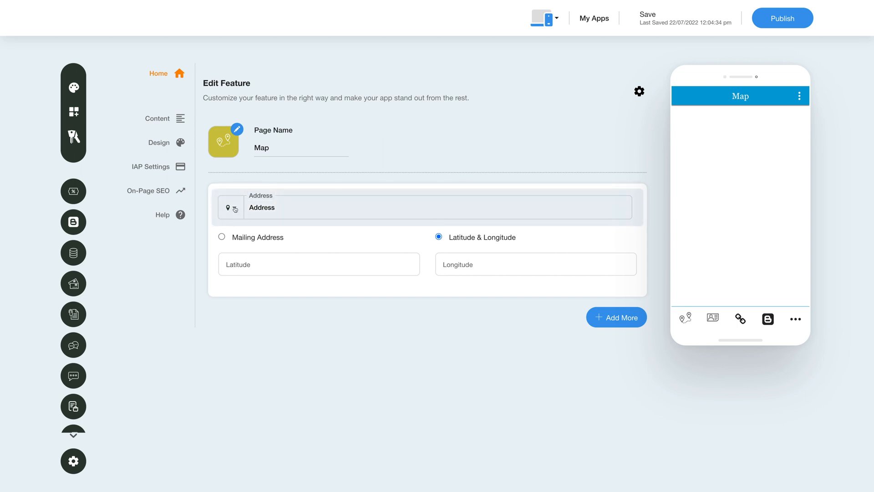
click(237, 128)
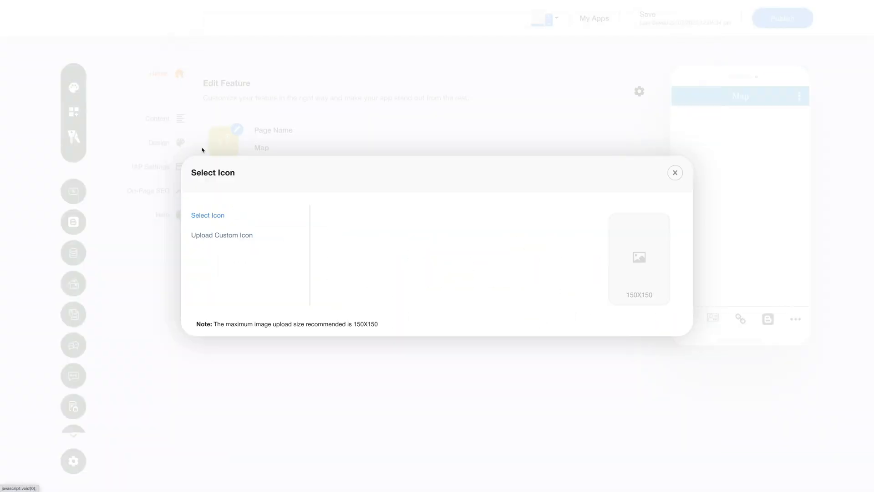
click(222, 235)
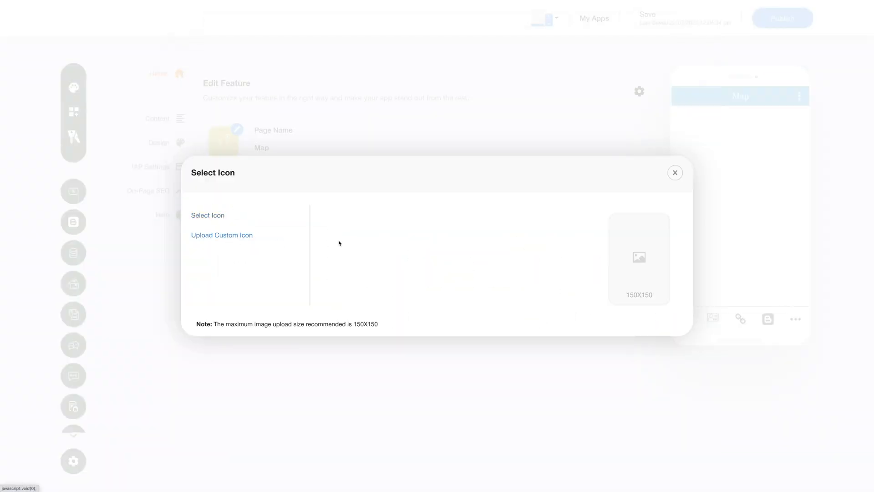
click(674, 172)
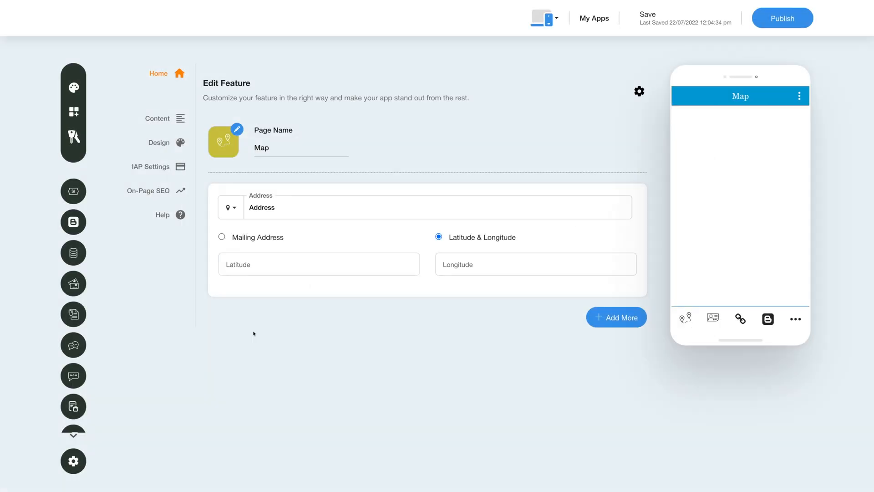
mouse_move(198, 267)
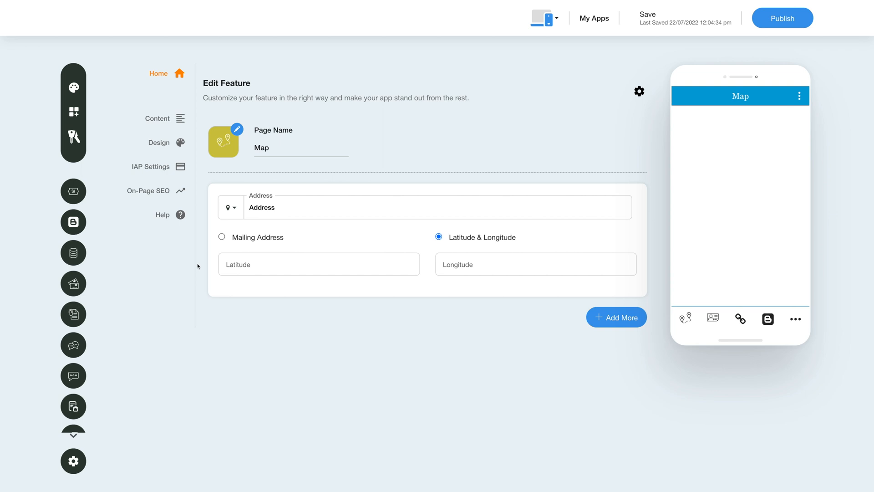
mouse_move(213, 255)
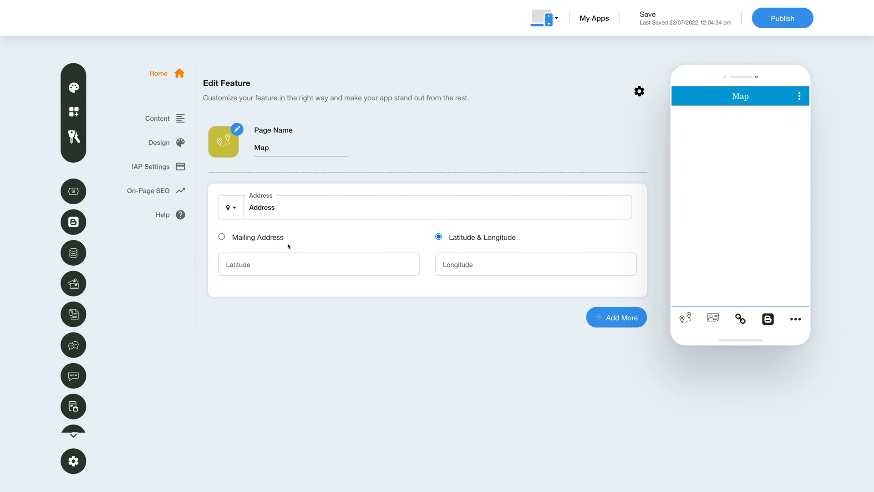
mouse_move(528, 243)
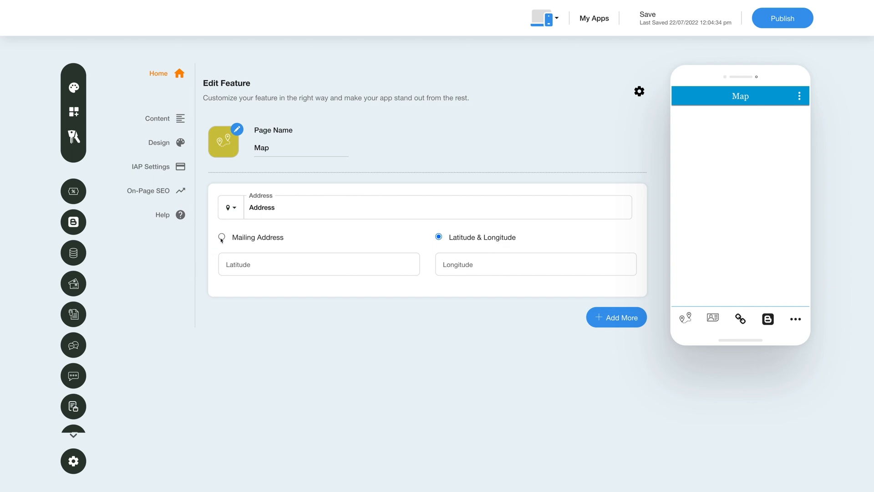
Choose Mailing Address and enter 'Greater Noida 201306' as the map address
click(221, 236)
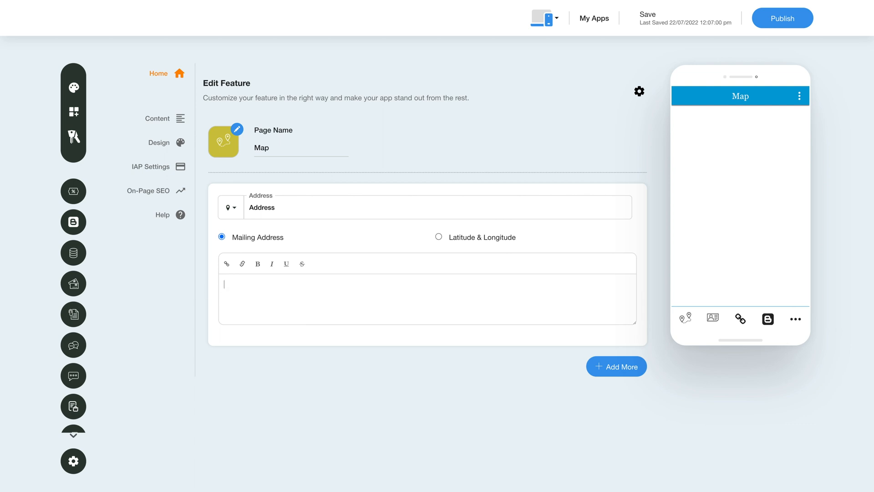
text(Greater Noida 201306)
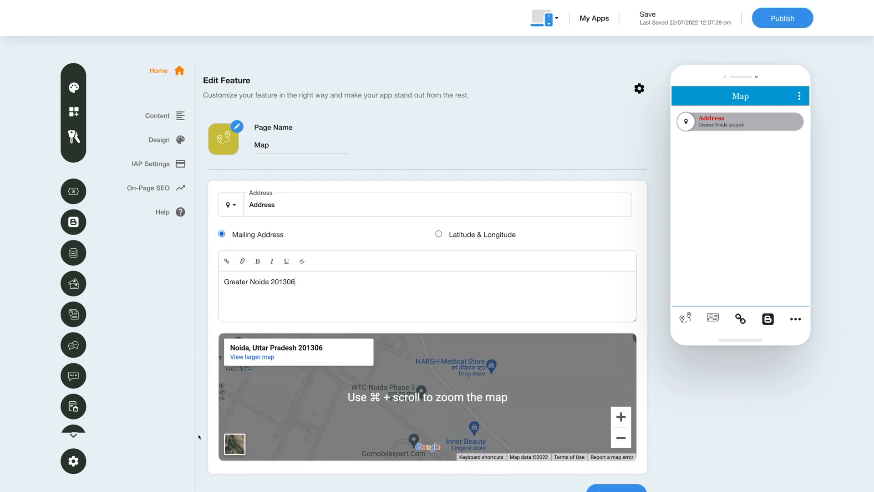
scroll(up, 3)
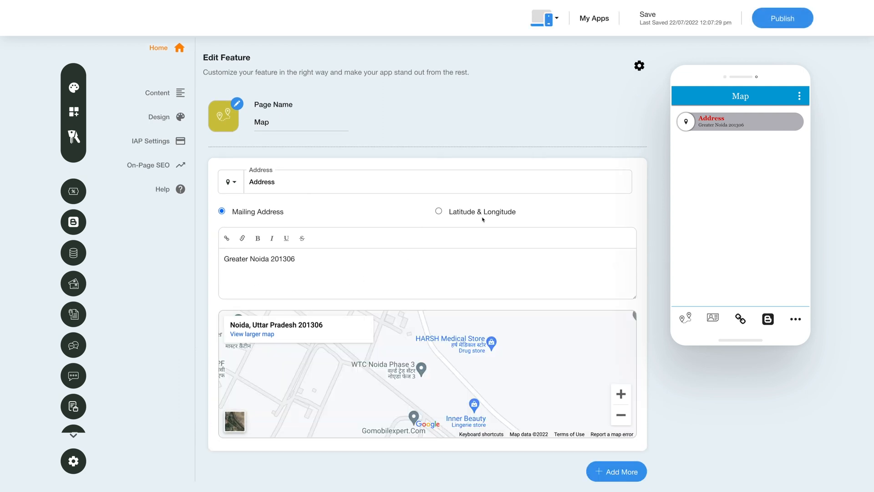
Switch the address to Latitude & Longitude and fill in 28.5199 and 77.4587239
click(438, 211)
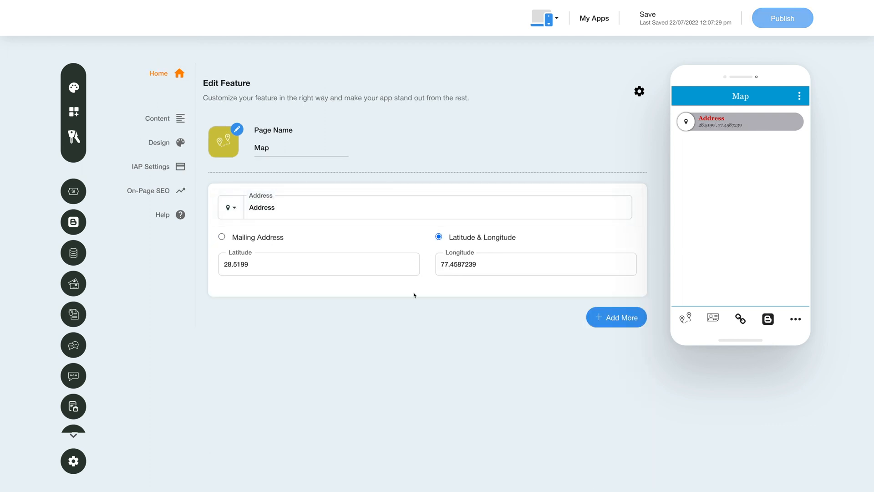
click(318, 263)
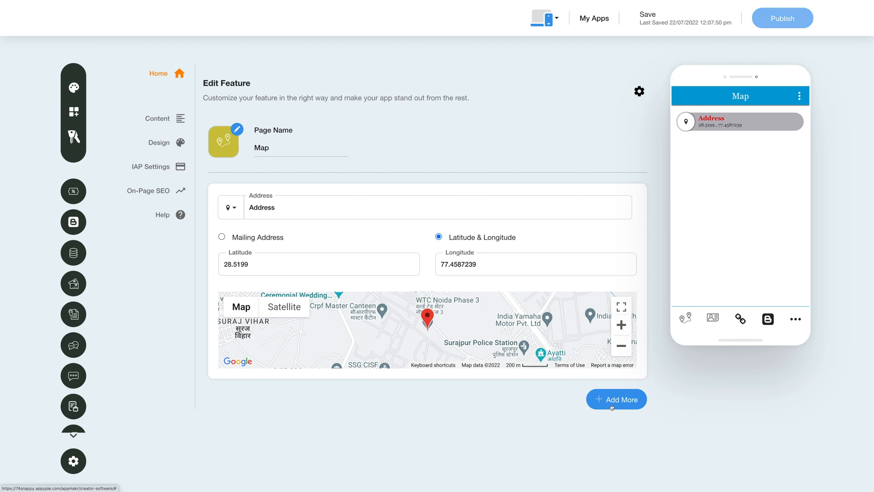
click(616, 400)
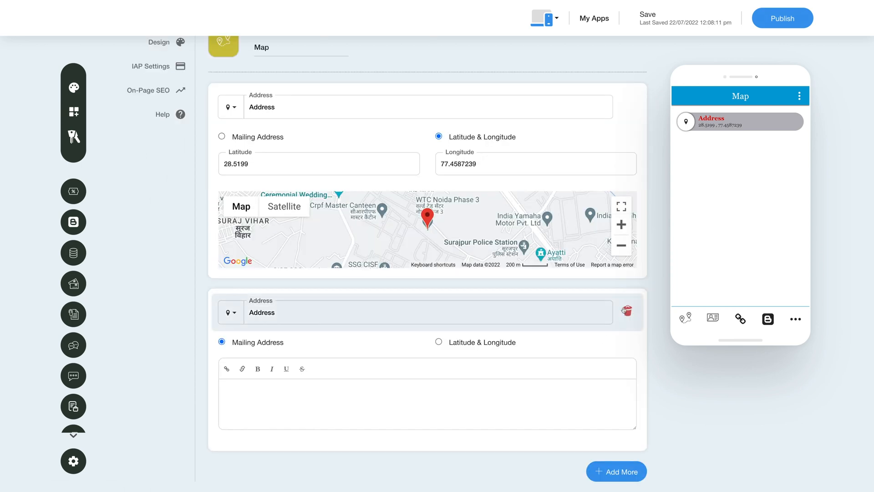
click(626, 312)
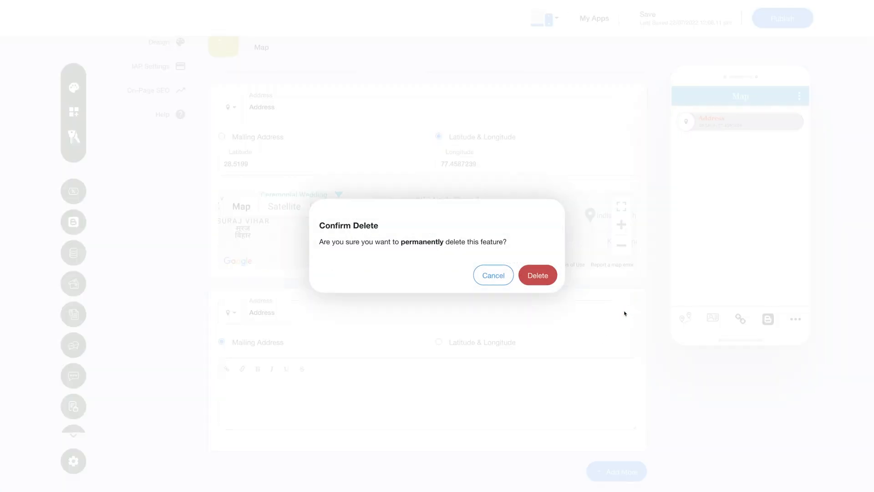
click(493, 275)
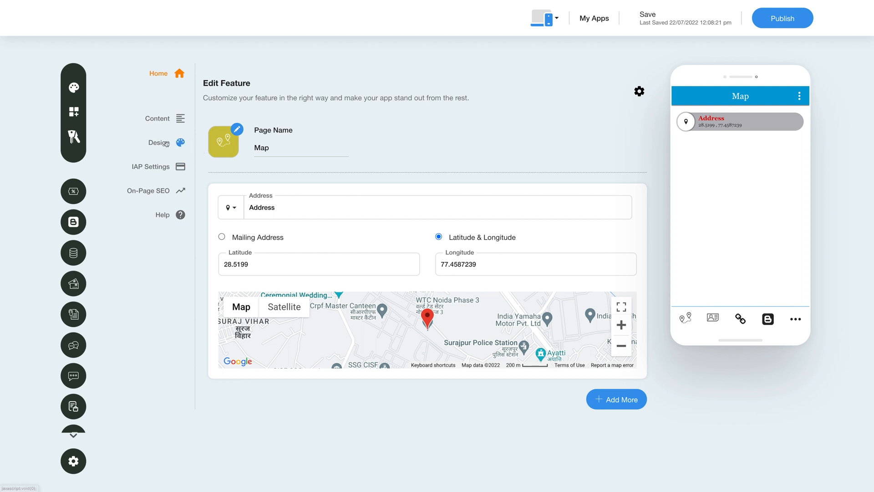
Review the Map page's Page Elements Color, Font Size and Indent design options
click(158, 136)
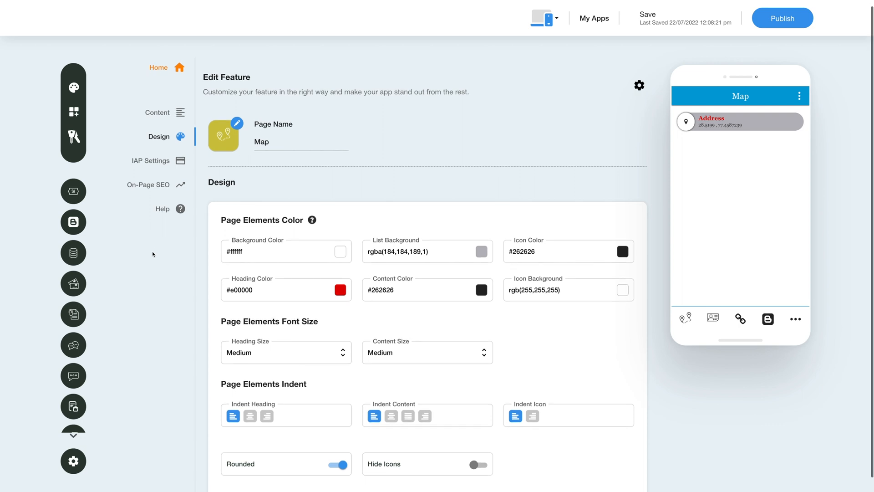
scroll(up, 3)
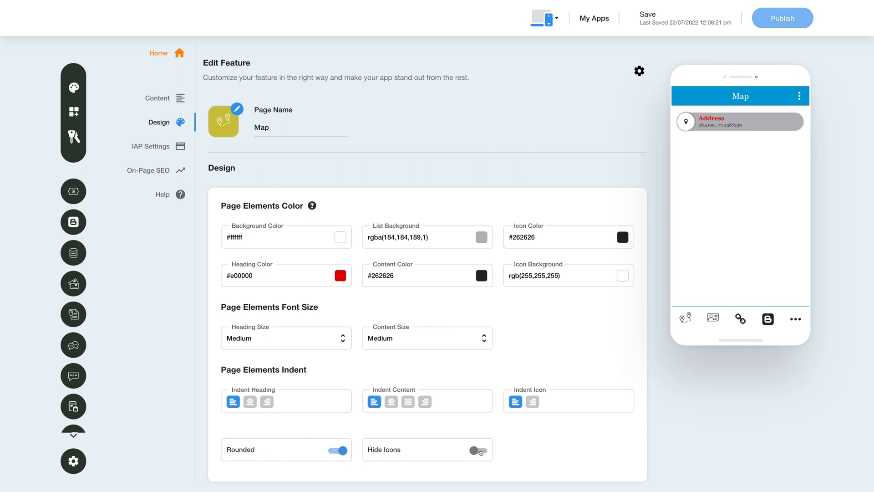
click(478, 449)
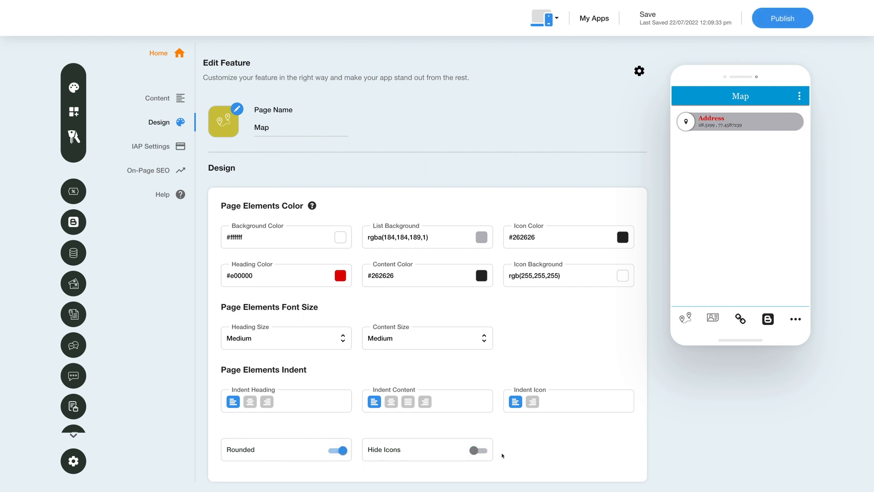
mouse_move(159, 318)
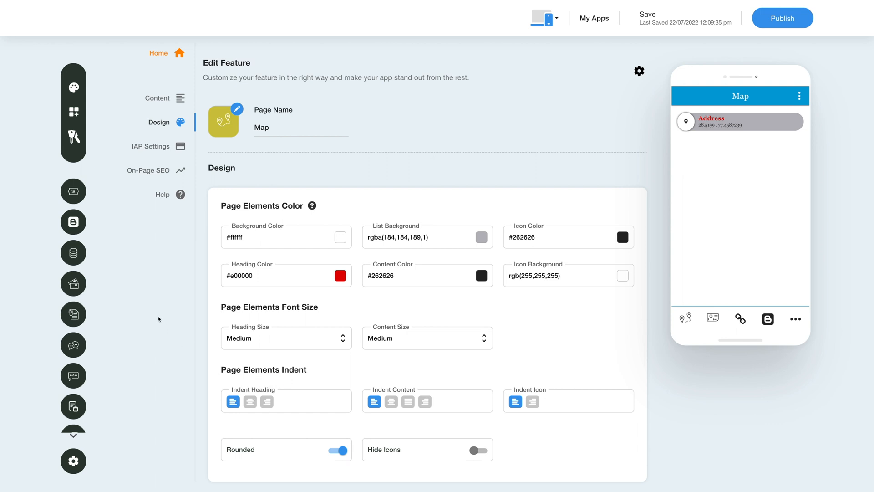
mouse_move(179, 236)
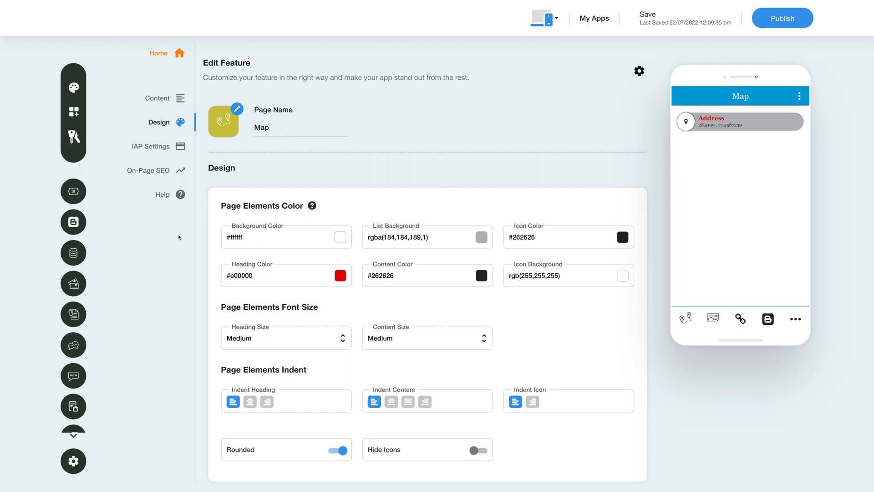
mouse_move(199, 162)
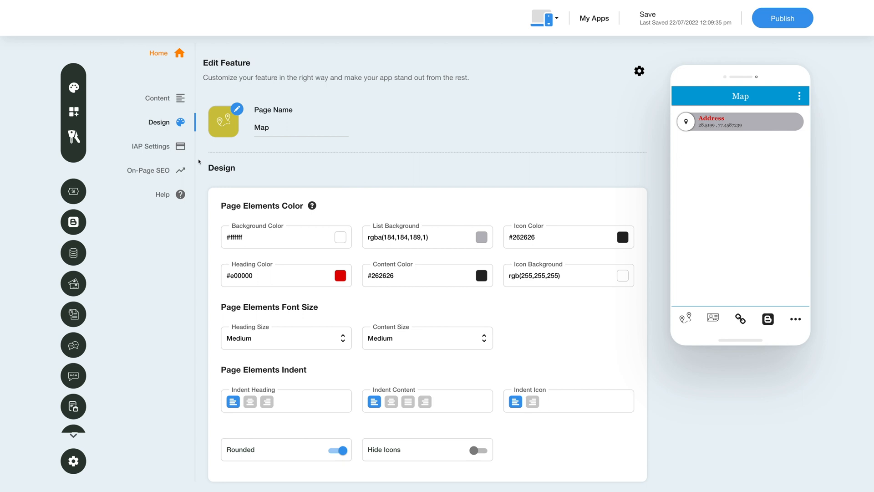
Scroll through the Map page's IAP Settings and its Android and iOS credential fields
click(150, 146)
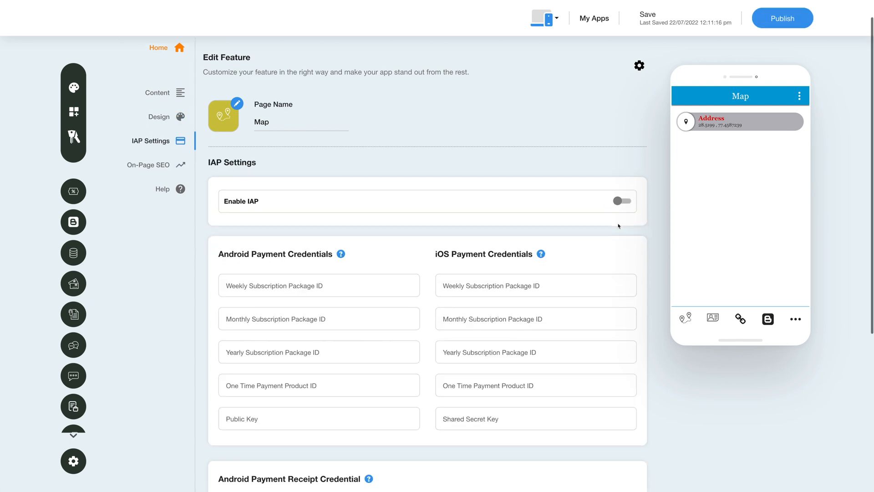
scroll(down, 3)
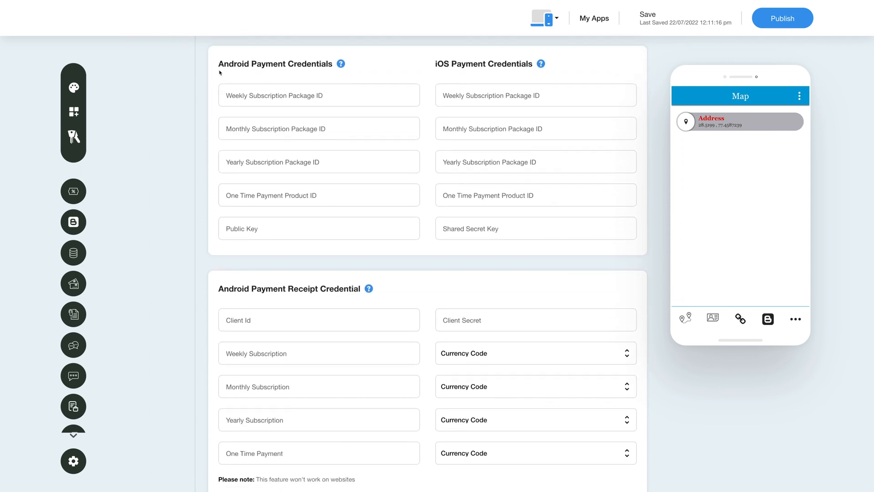
mouse_move(435, 76)
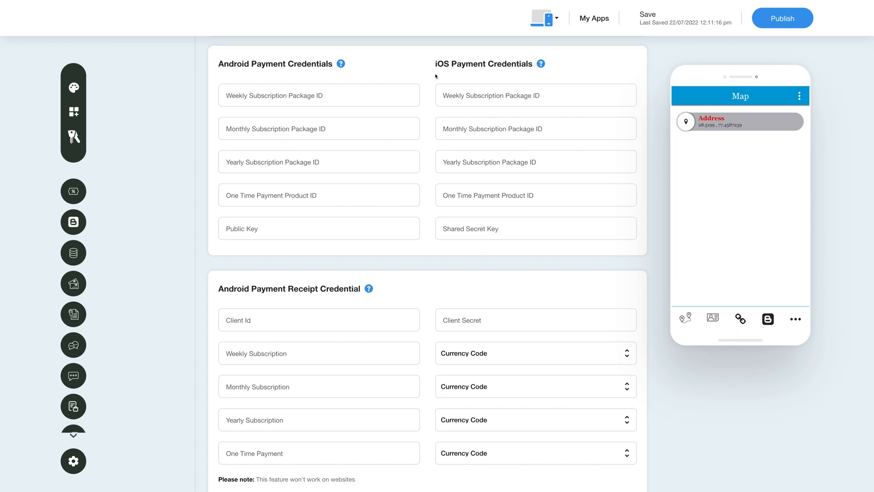
mouse_move(504, 76)
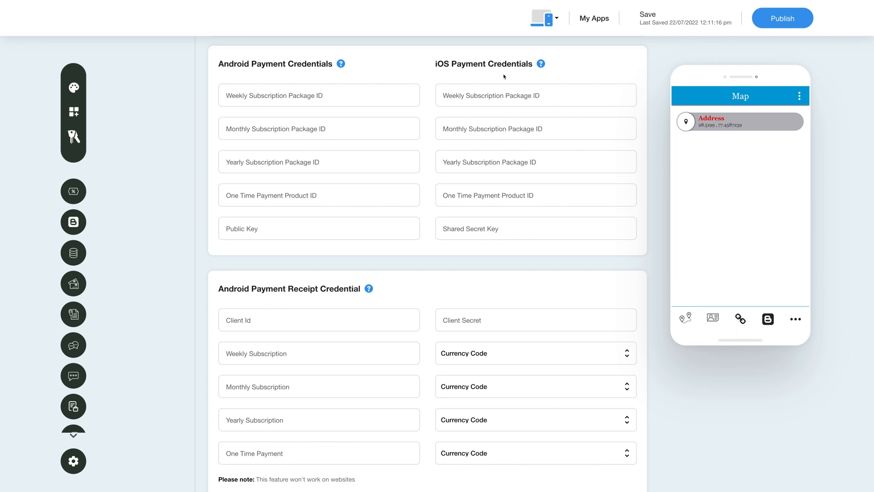
mouse_move(415, 244)
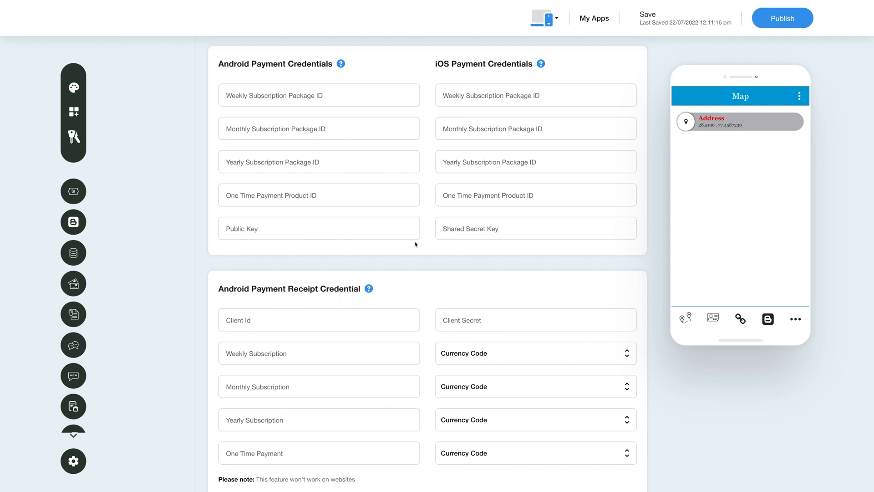
scroll(down, 3)
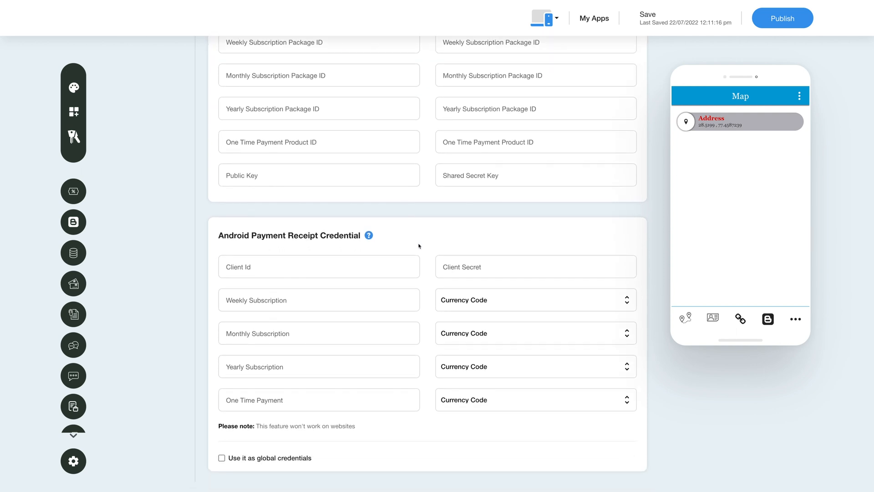
mouse_move(248, 467)
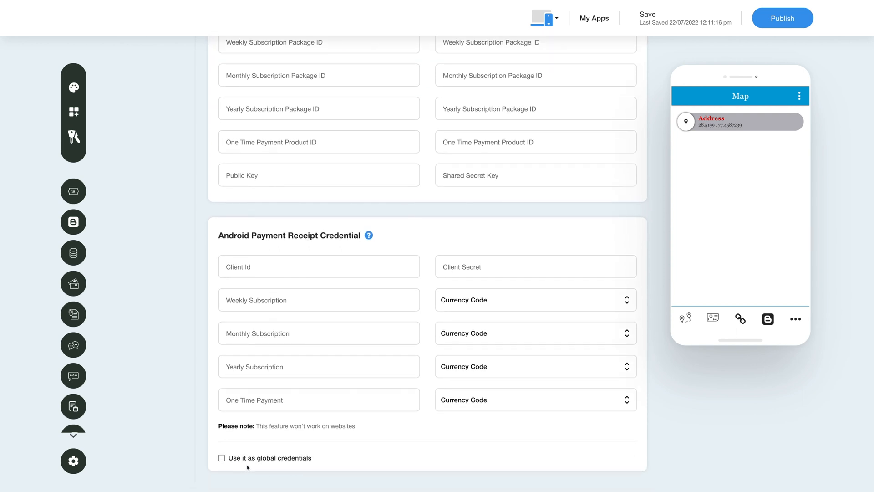
mouse_move(223, 450)
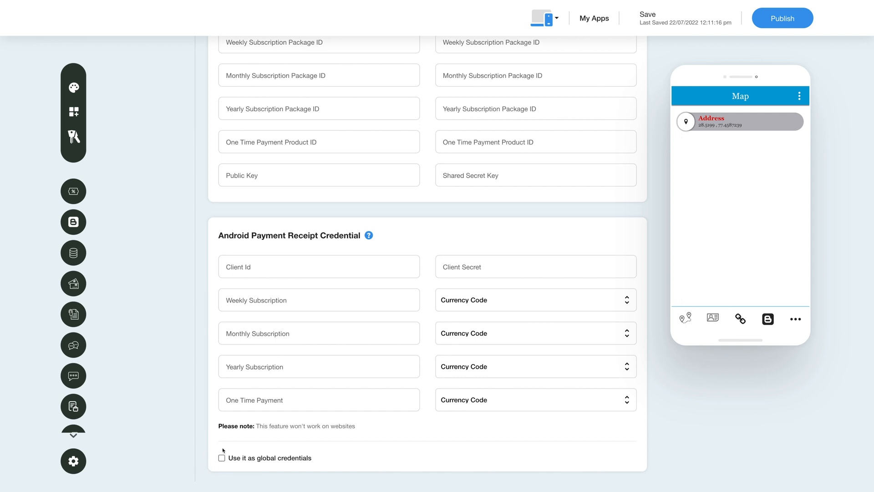
scroll(up, 3)
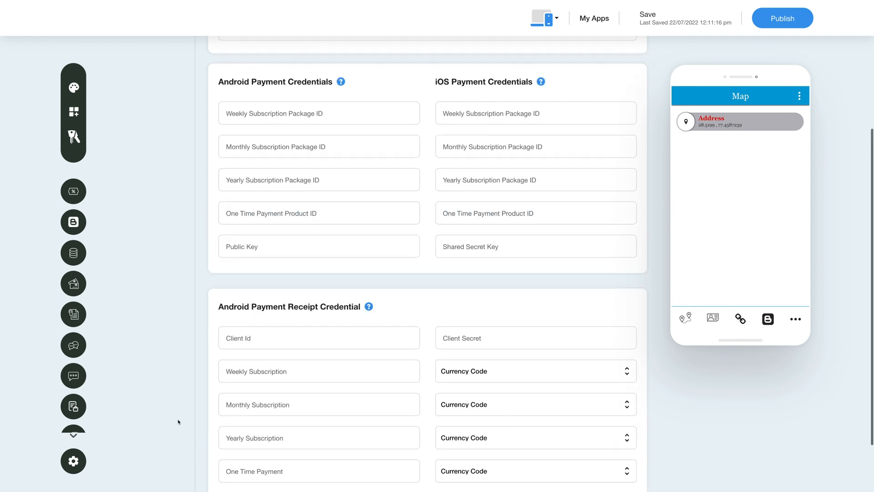
scroll(up, 3)
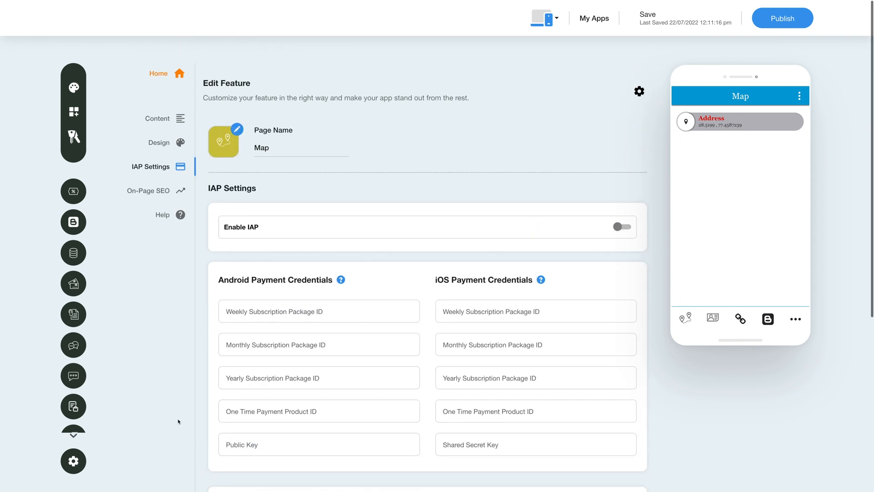
mouse_move(647, 14)
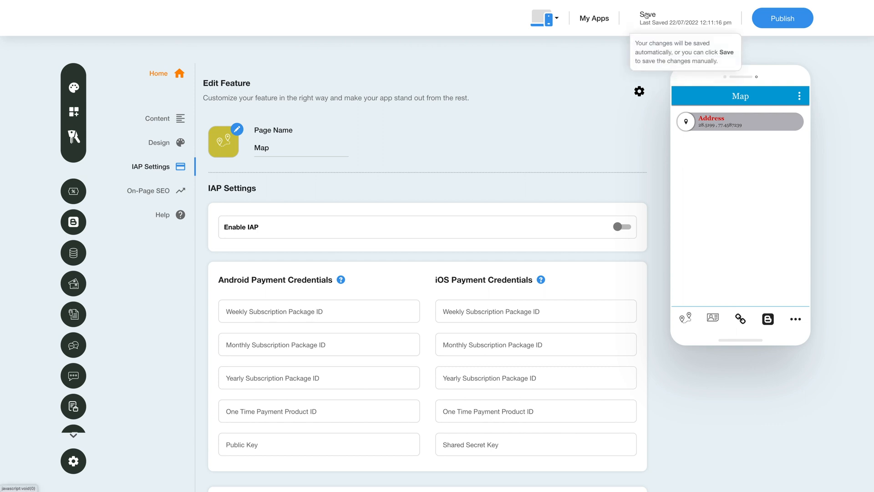
mouse_move(765, 47)
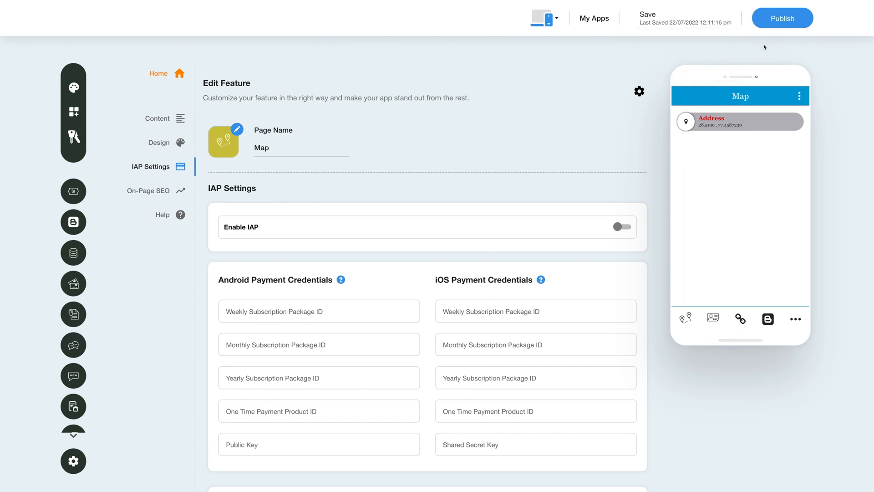
mouse_move(782, 18)
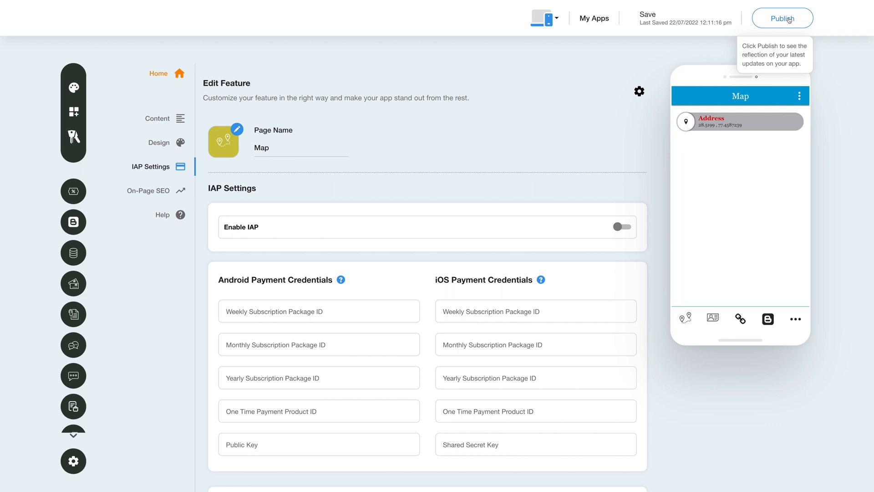
mouse_move(706, 44)
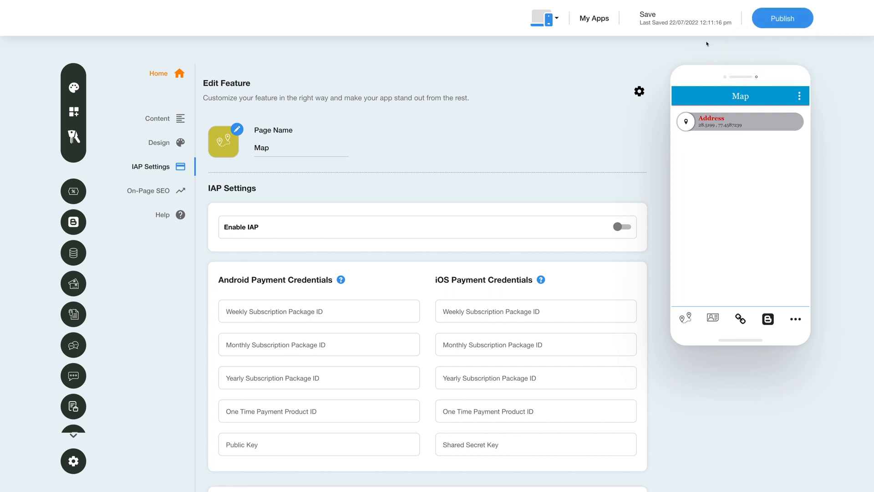
mouse_move(624, 68)
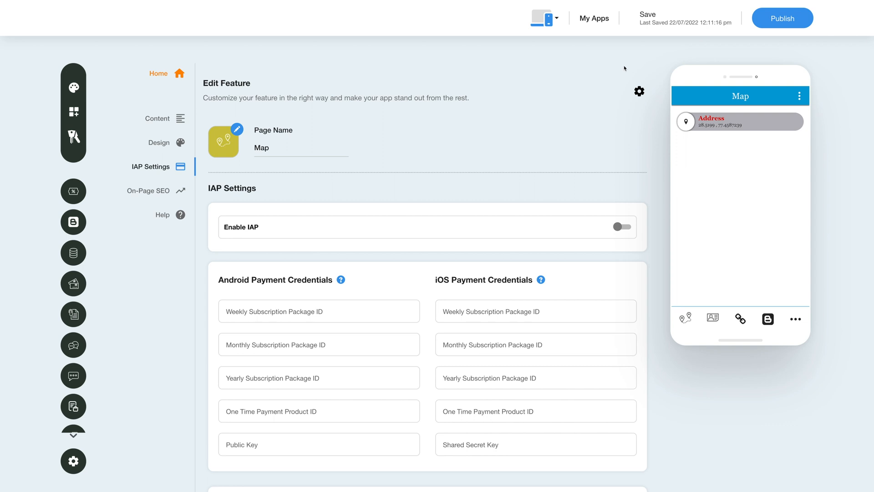